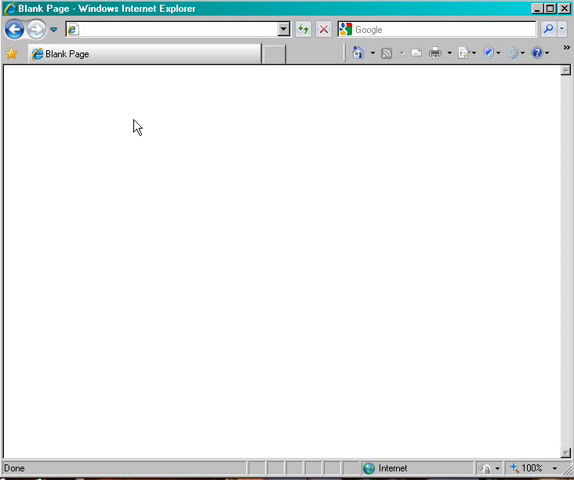
Step: Go to java.com and open the Free Java Download page for Version 6 Update 21
text(www.java.com/en/)
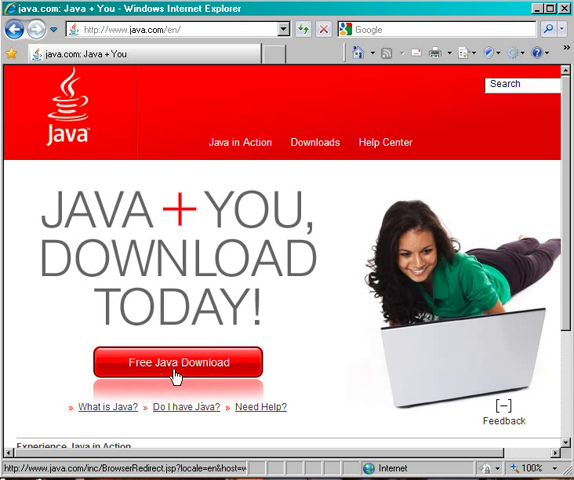
click(177, 362)
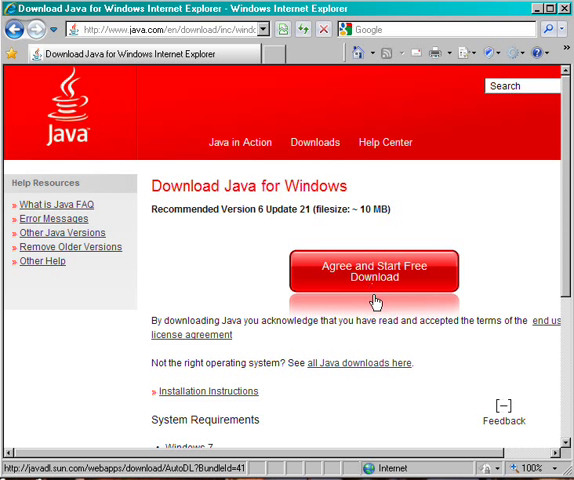
Step: Agree and start the free download, then choose to run JavaSetup6u21.exe
click(374, 271)
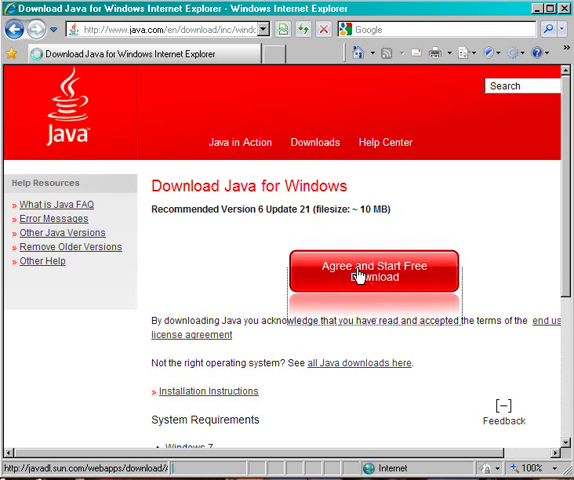
click(374, 271)
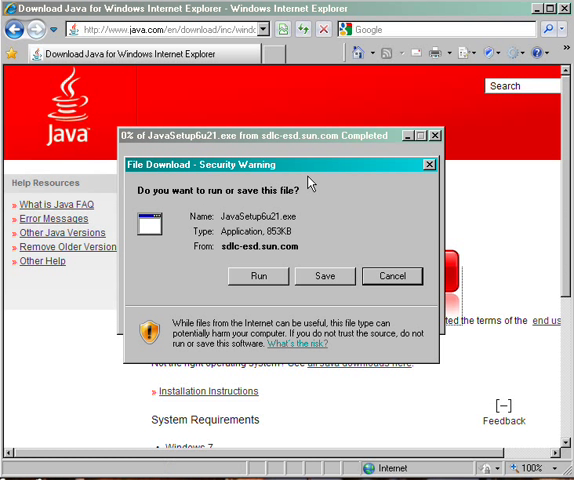
mouse_move(353, 196)
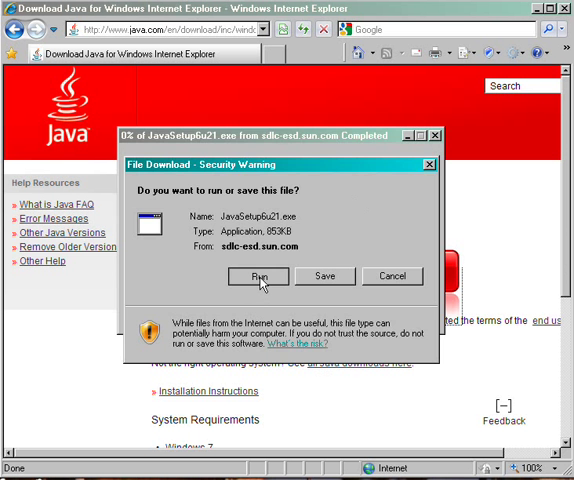
click(258, 276)
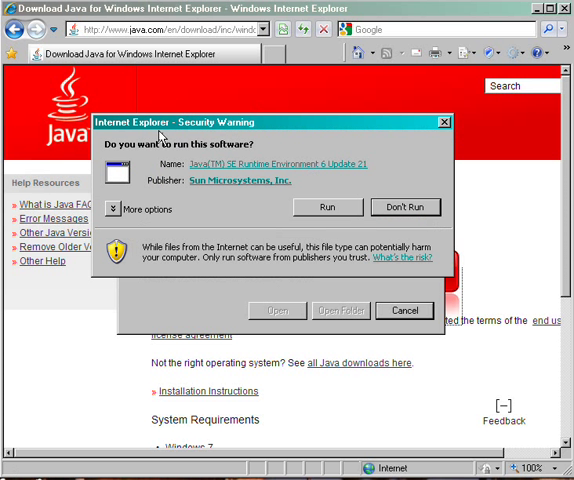
mouse_move(160, 208)
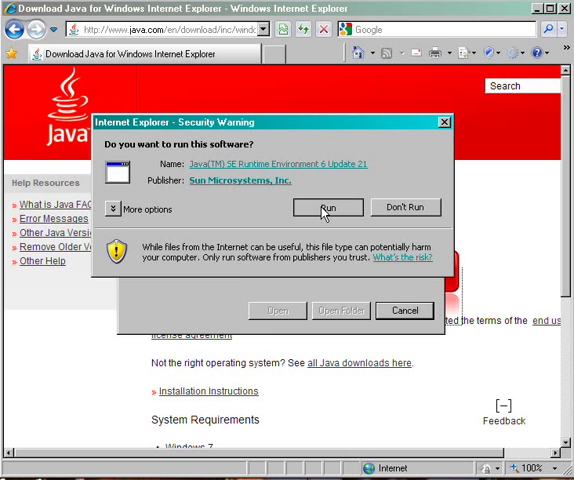
Step: Allow the Java installer to run and accept the license to begin installing
click(327, 207)
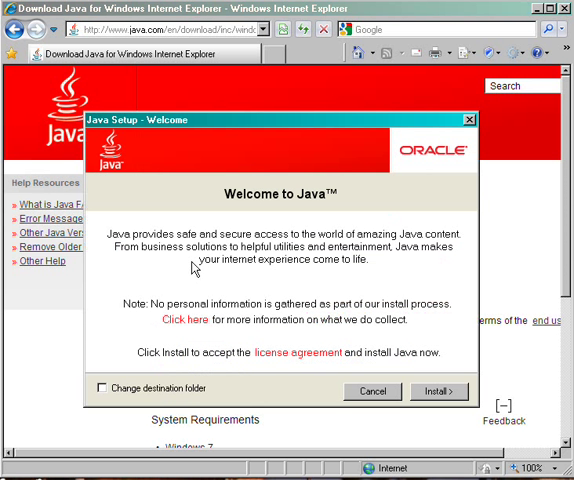
mouse_move(157, 137)
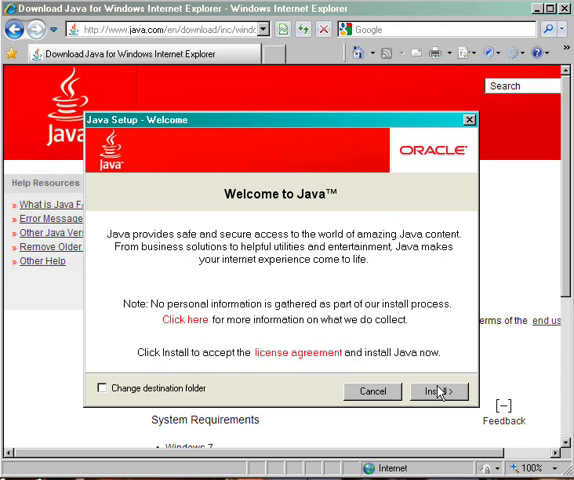
click(437, 391)
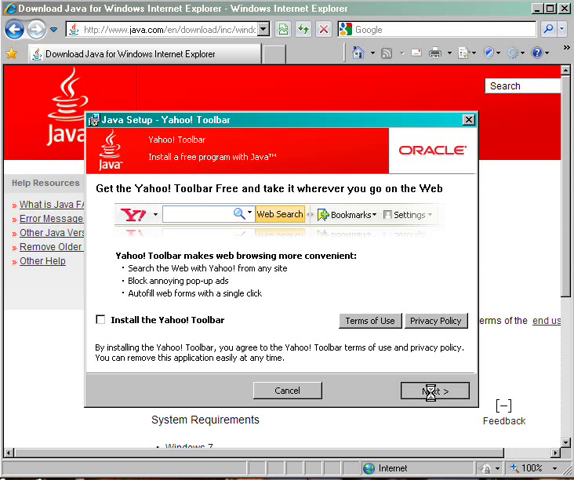
Step: Skip the Yahoo! Toolbar, complete the Java installation, and close Java Setup
click(433, 390)
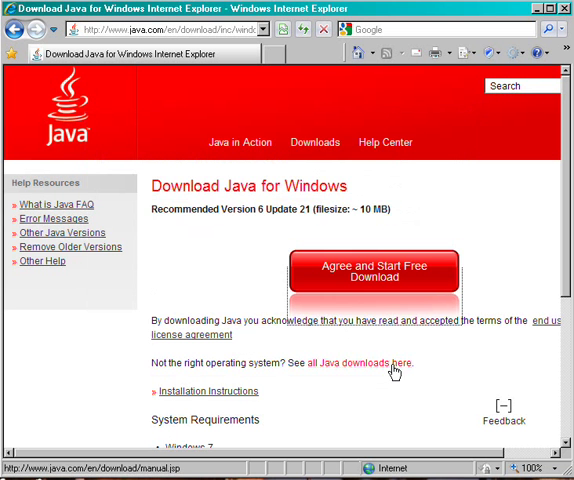
click(373, 271)
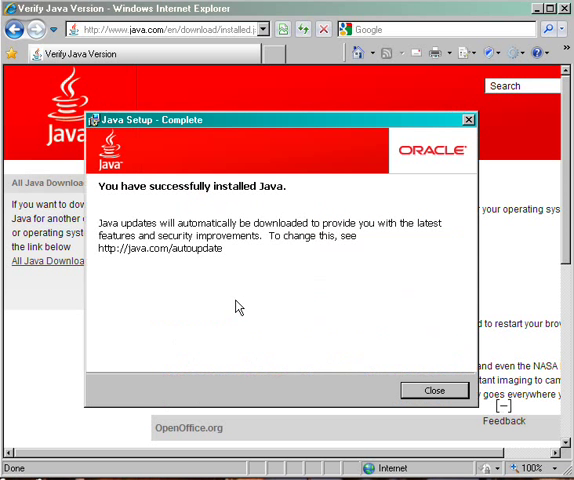
mouse_move(315, 349)
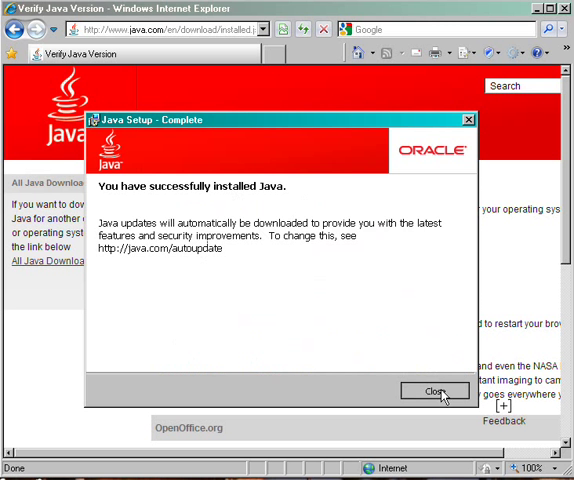
click(434, 390)
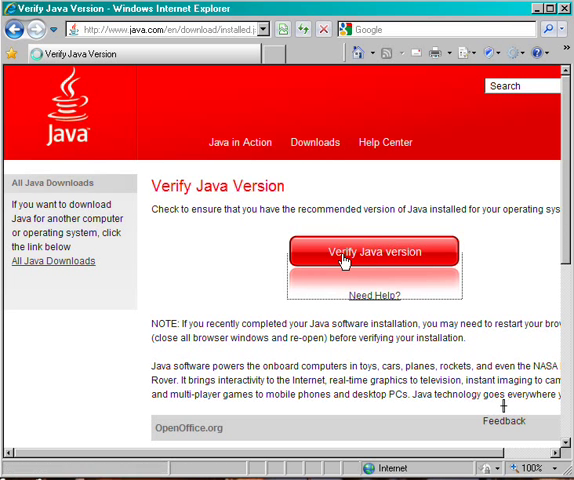
Step: Run Verify Java version to confirm Version 6 Update 21 is installed
click(375, 251)
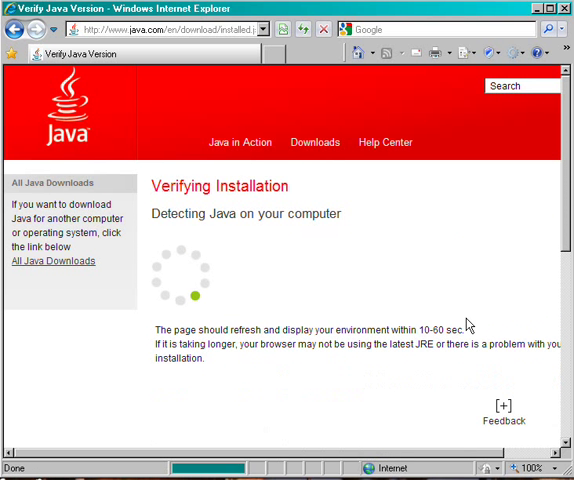
mouse_move(335, 281)
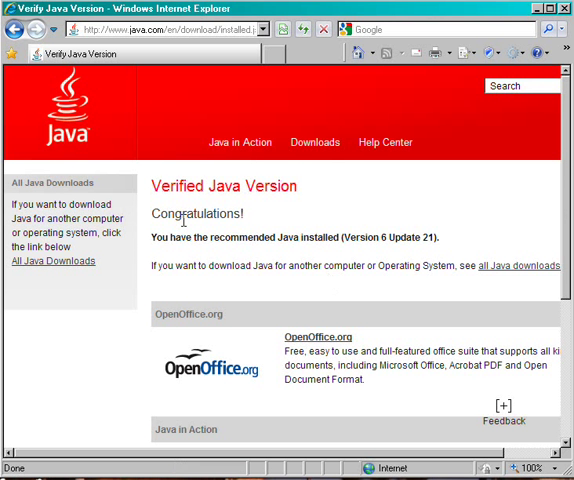
mouse_move(345, 272)
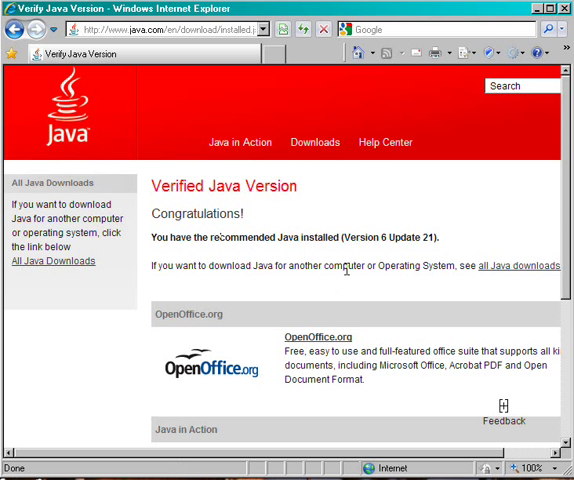
click(503, 405)
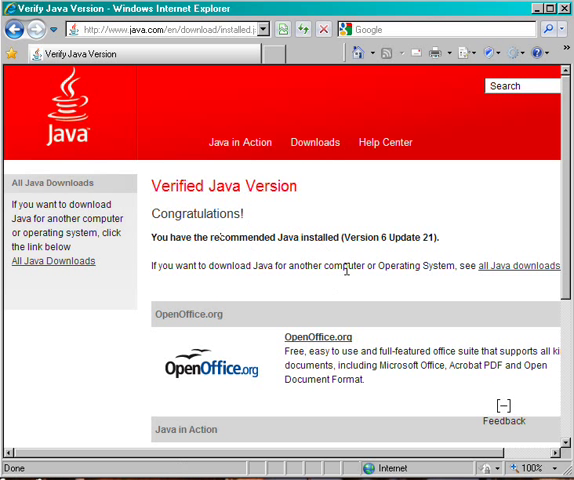
click(504, 405)
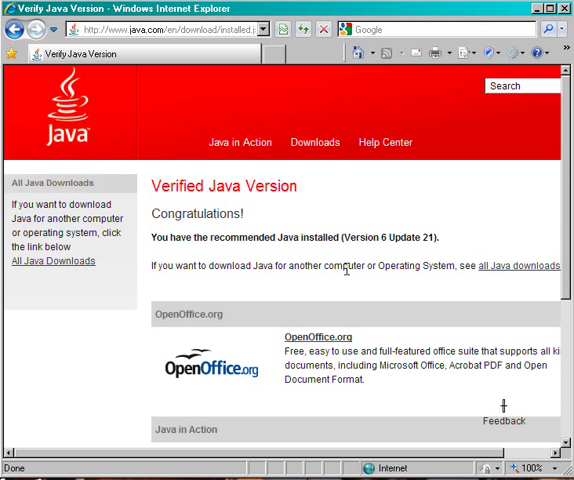
click(511, 411)
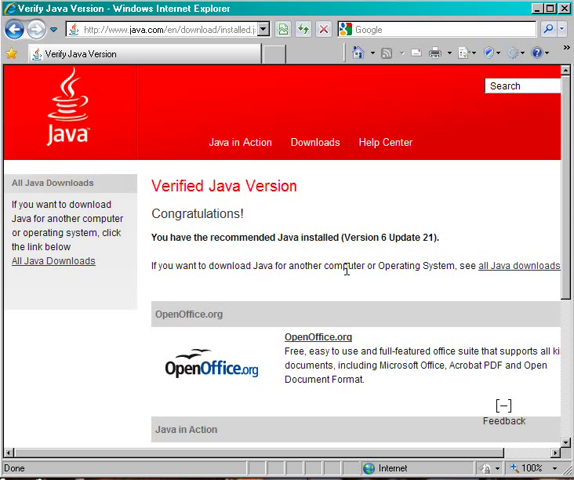